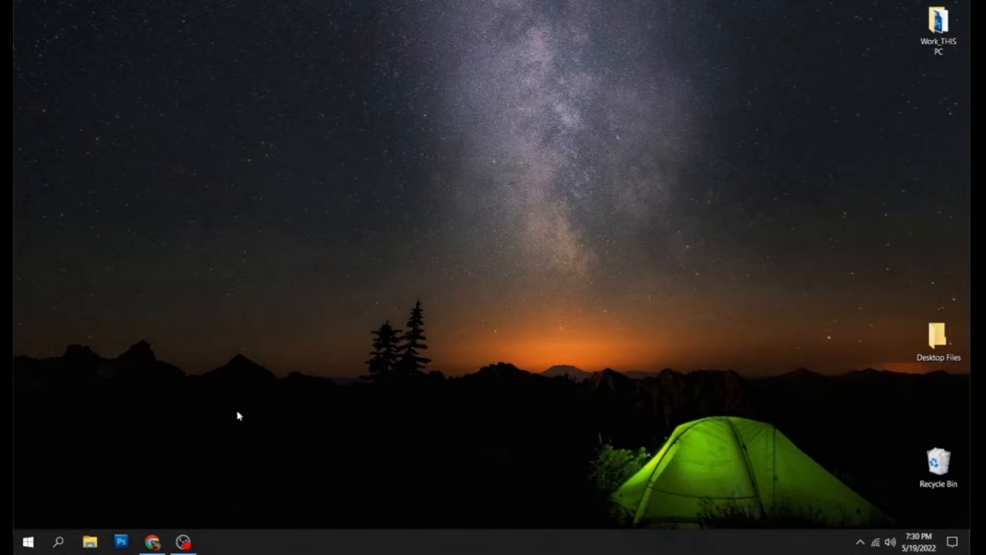
mouse_move(624, 407)
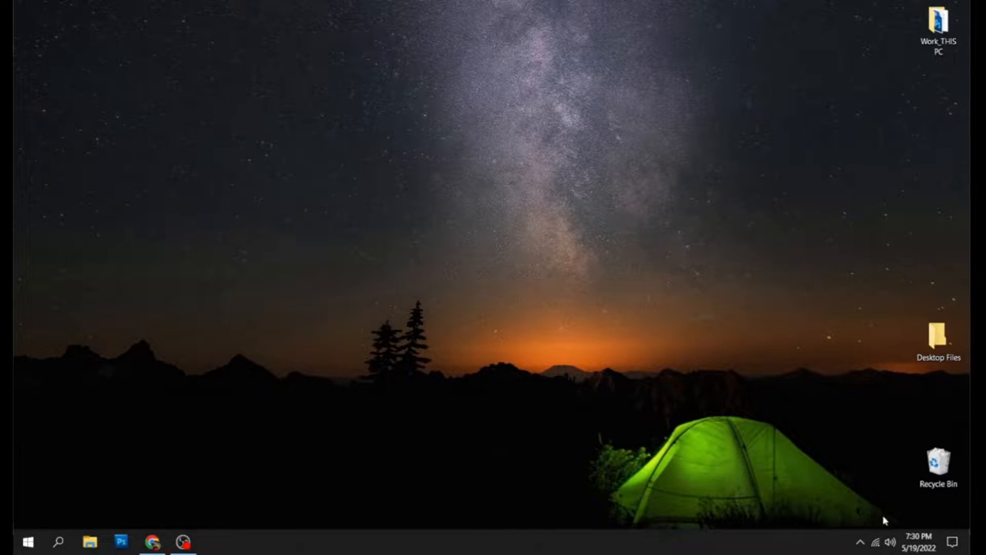
mouse_move(853, 517)
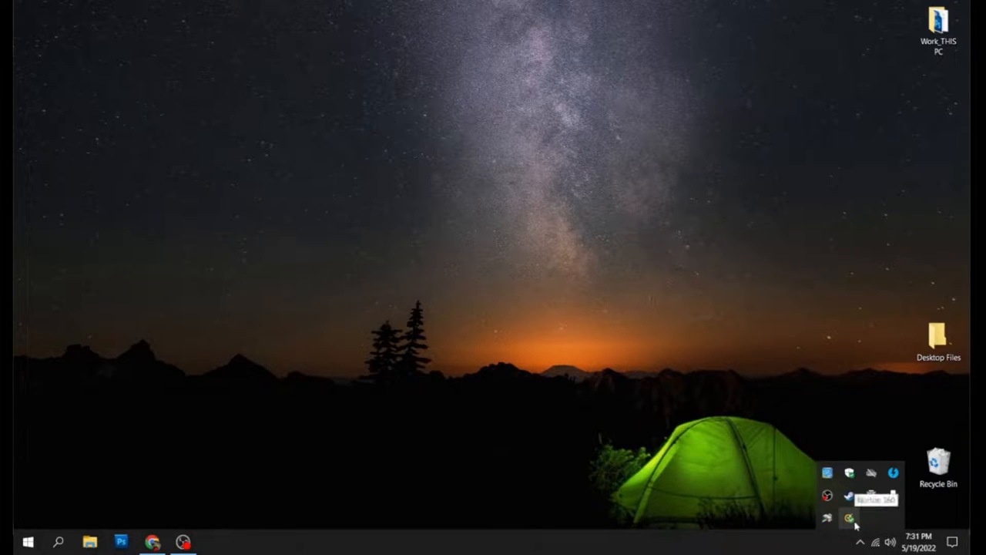
- Disable Norton's Smart Firewall from the tray menu, set to stay off until system restart
right_click(851, 517)
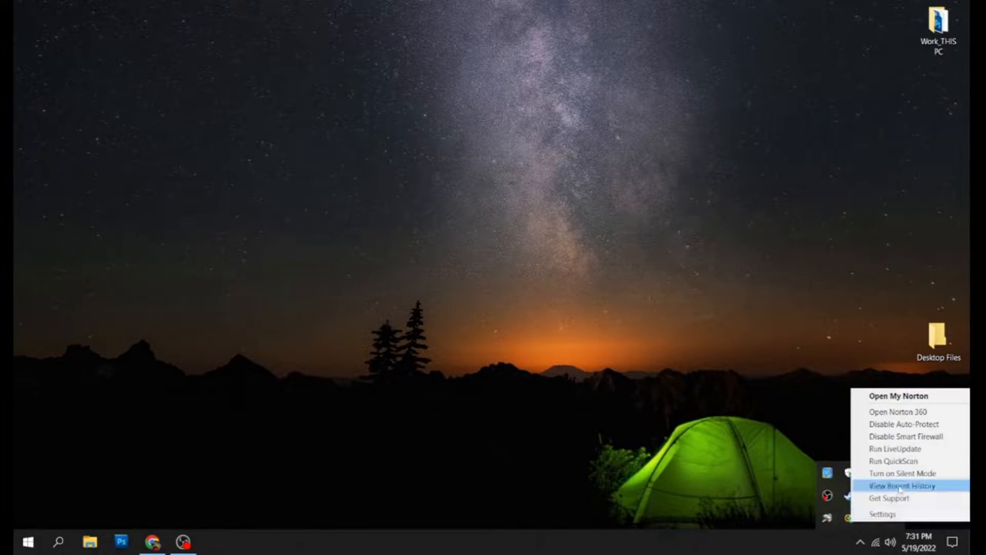
mouse_move(894, 449)
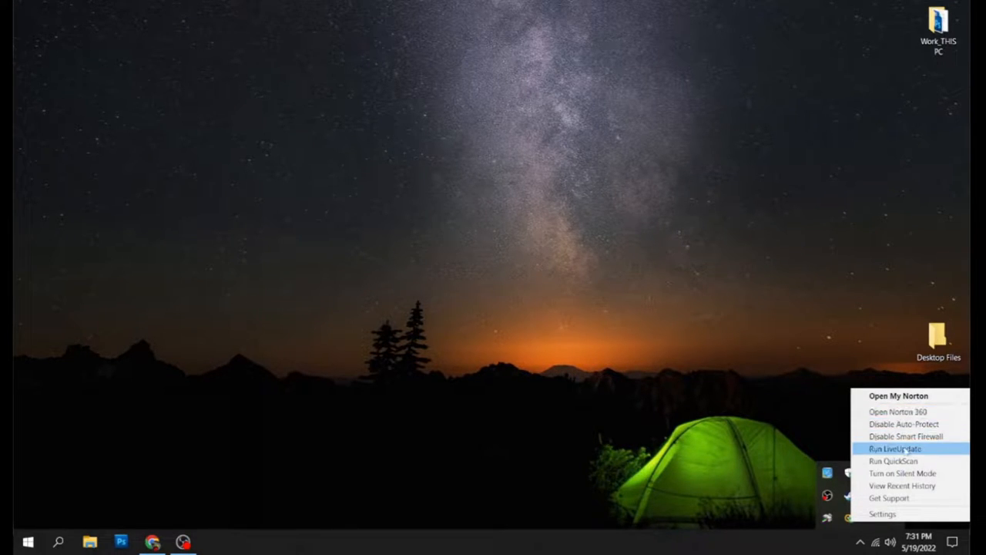
click(904, 424)
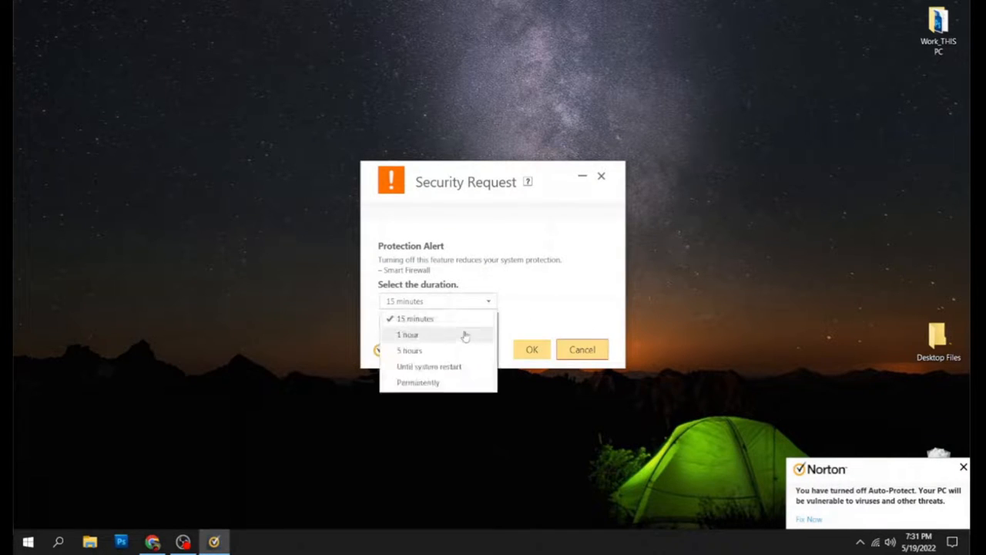
click(428, 367)
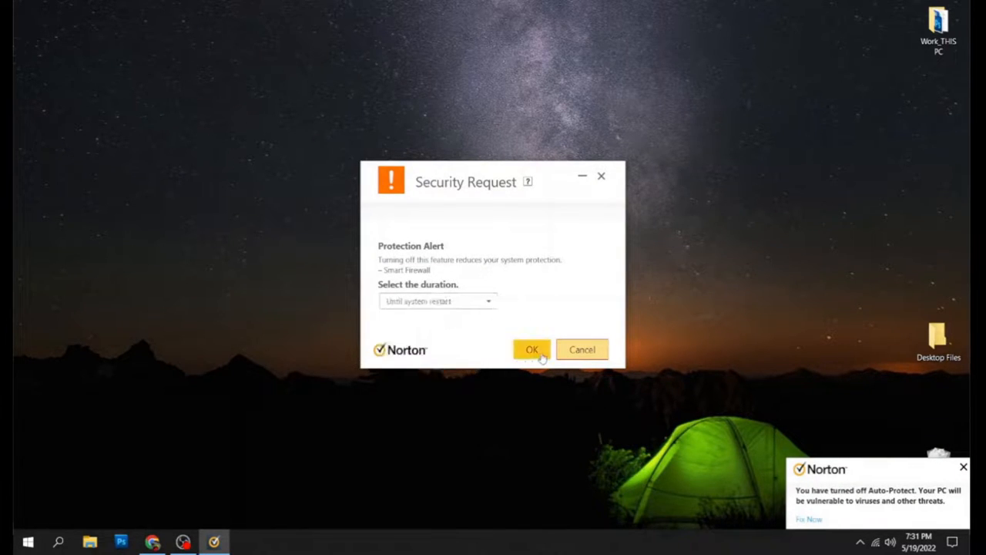
click(532, 348)
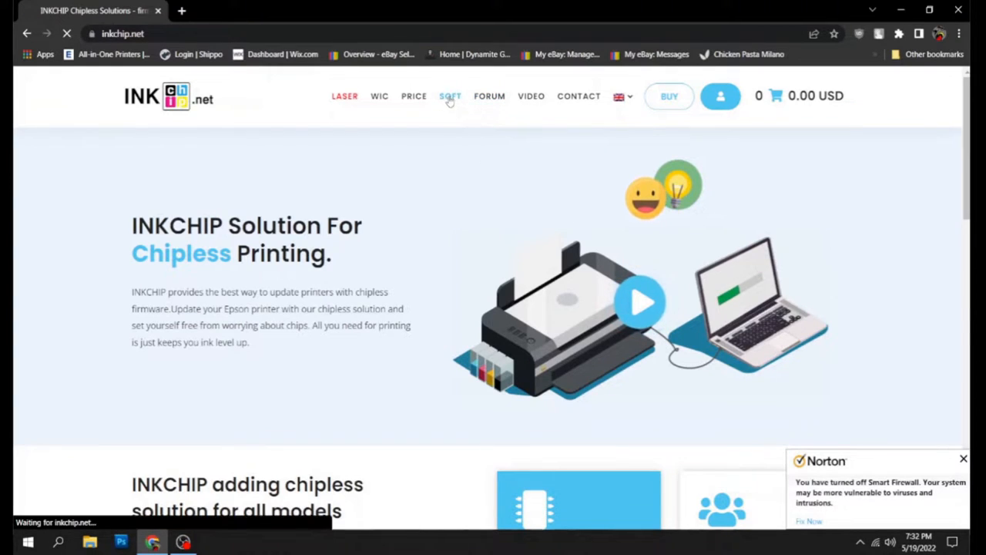
- From the SOFT page, save the XP-4100 series firmware archive and activation program to the desktop
click(450, 96)
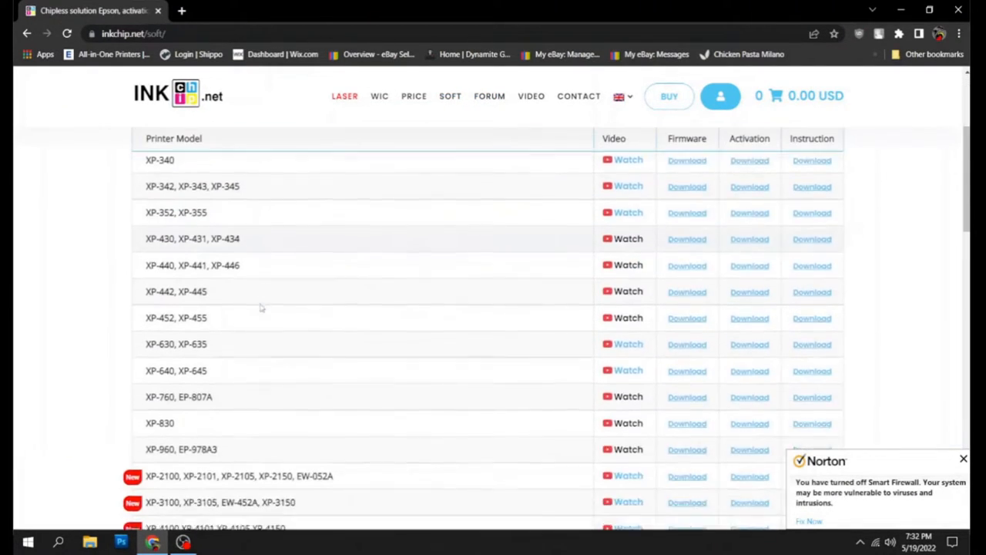
scroll(down, 3)
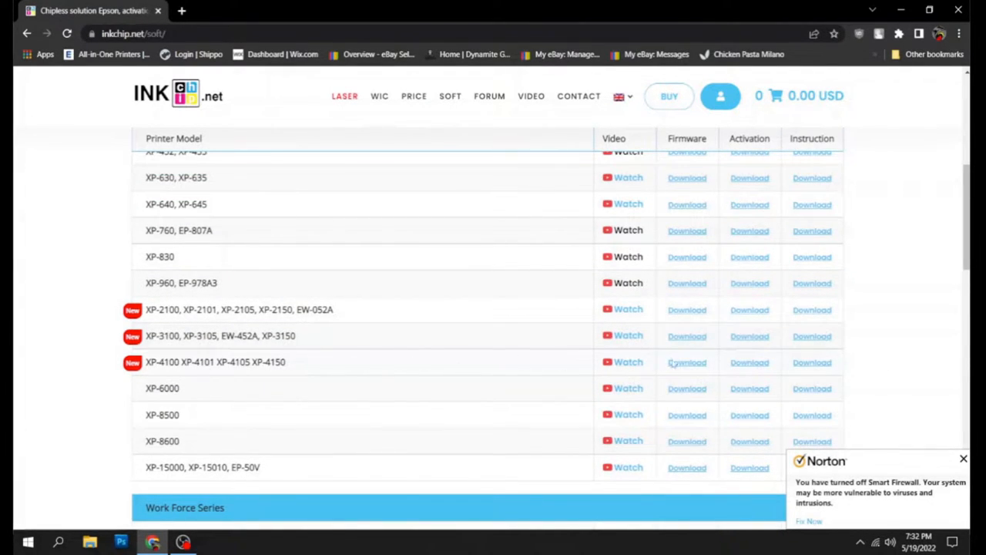
mouse_move(687, 362)
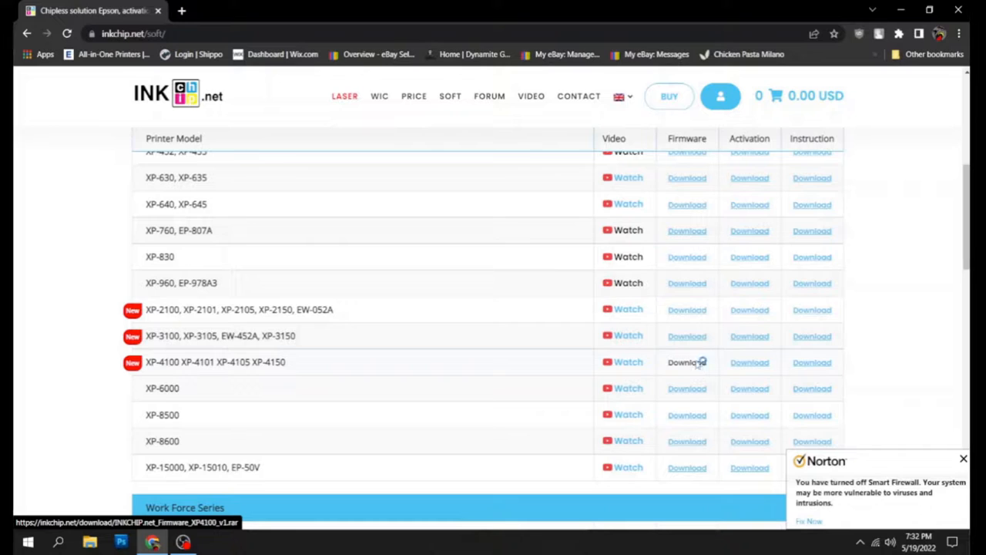
click(688, 363)
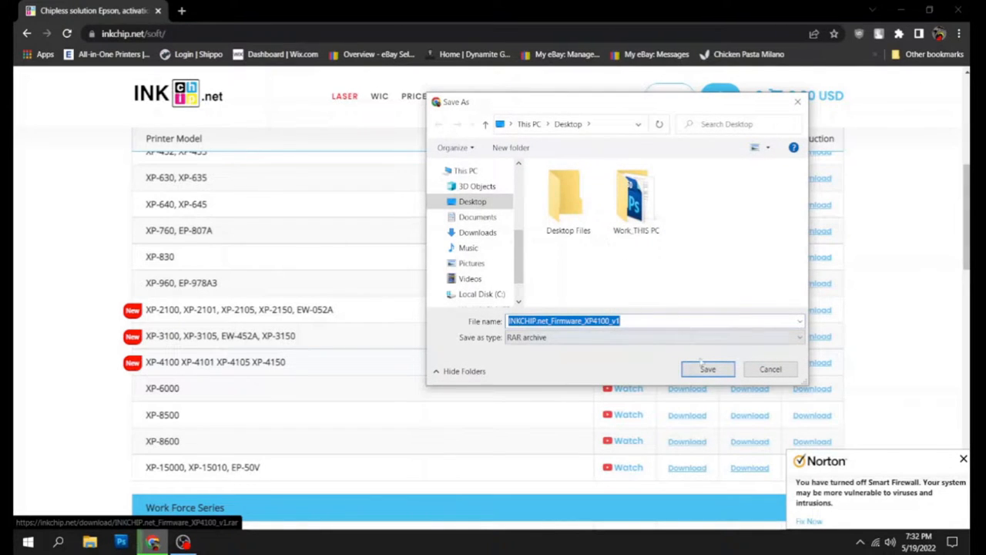
click(707, 368)
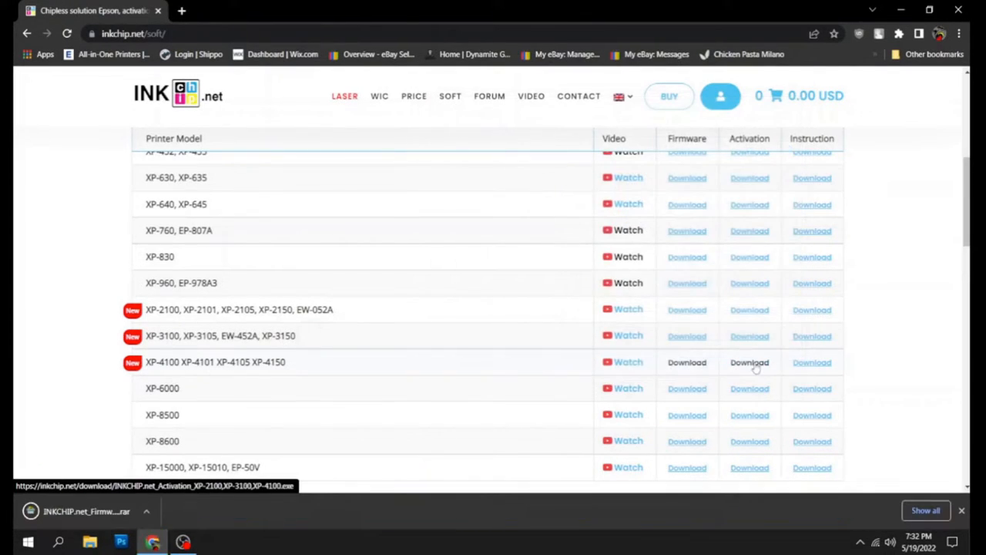
click(749, 362)
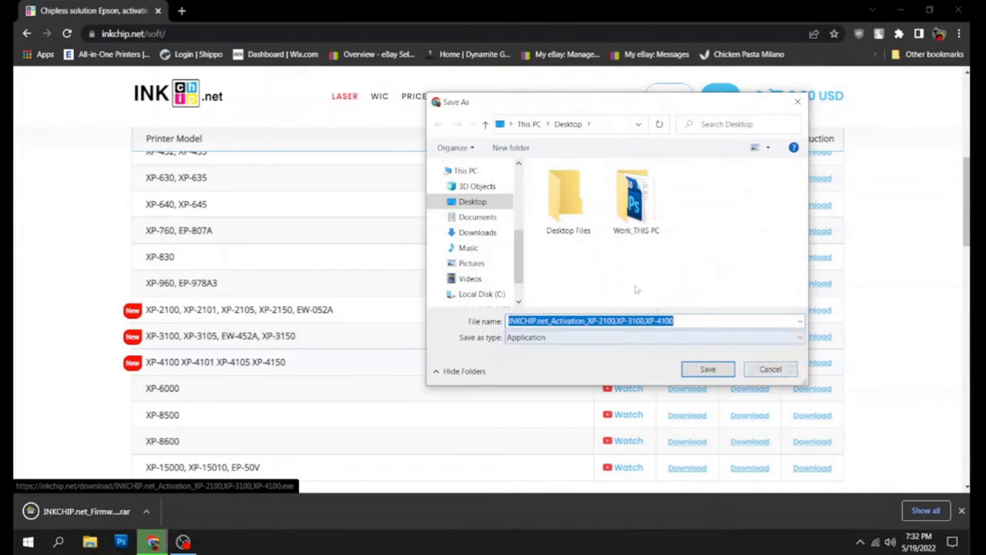
click(706, 368)
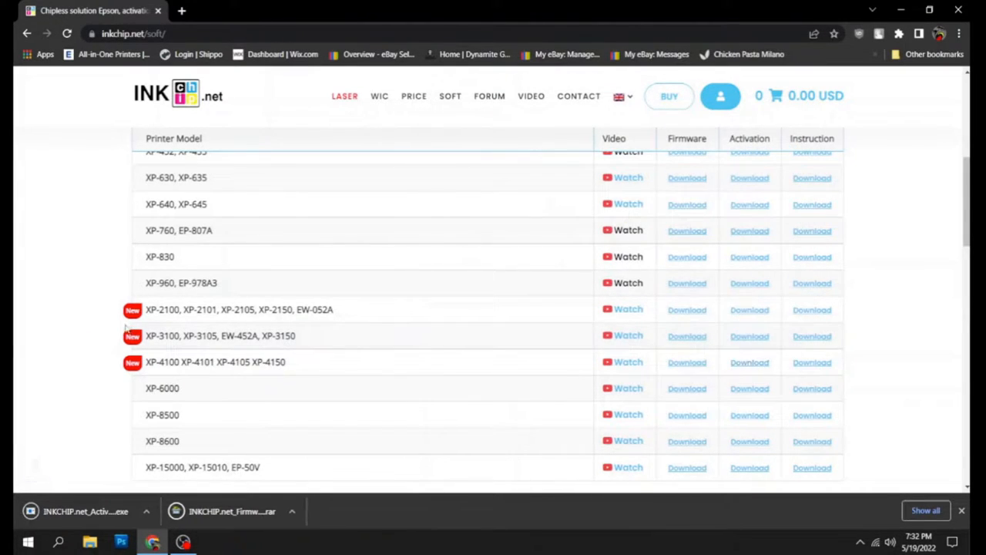
mouse_move(92, 435)
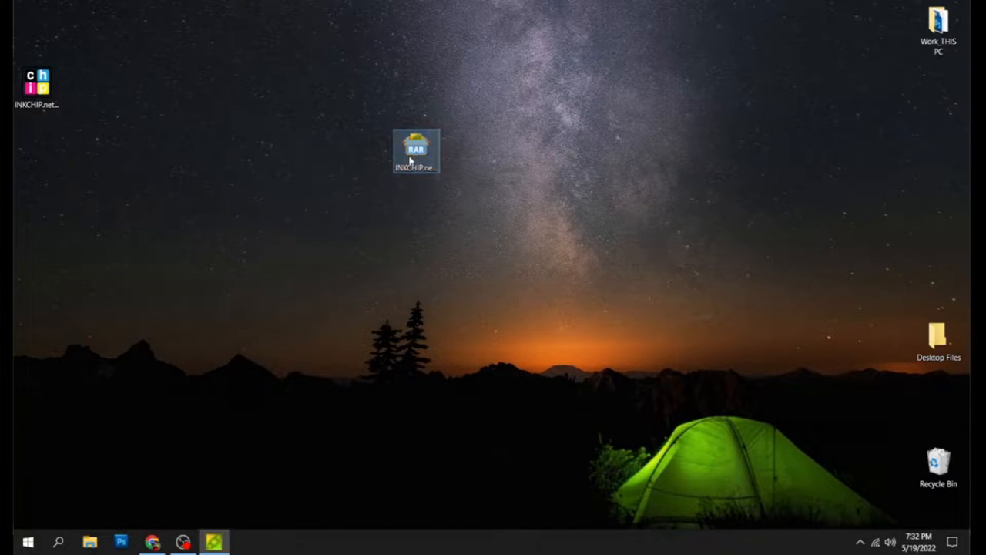
- Extract the downloaded XP4100 RAR archive with Desktop as the output folder
double_click(416, 148)
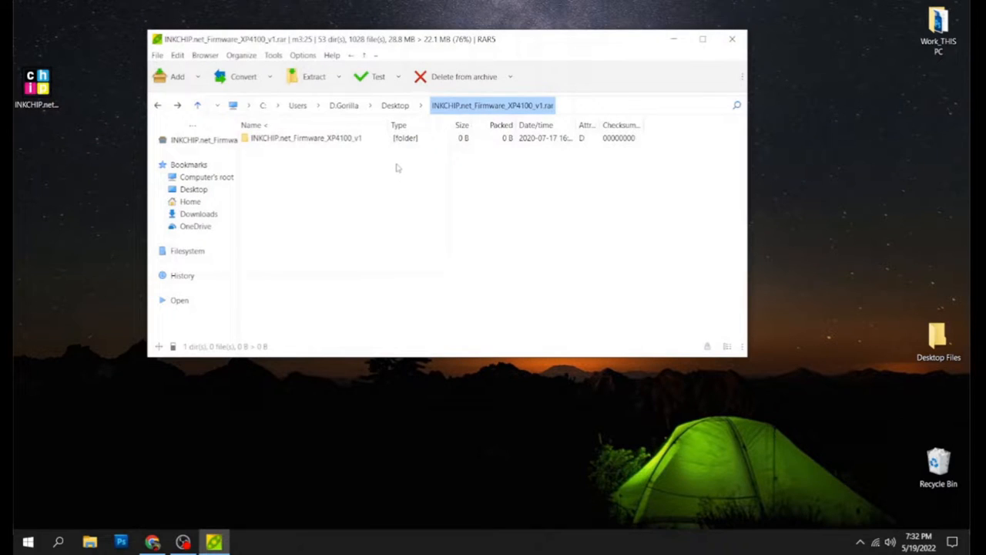
click(315, 77)
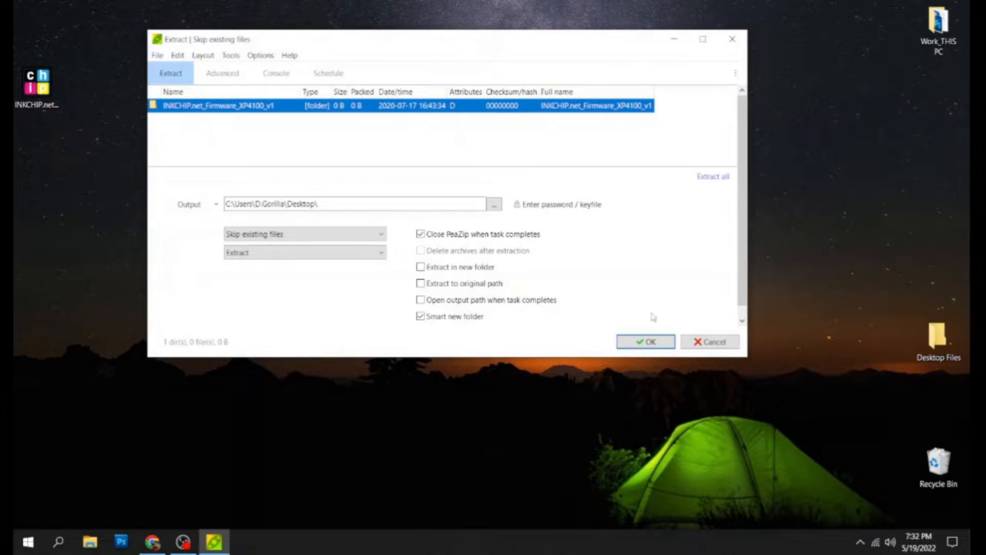
click(645, 342)
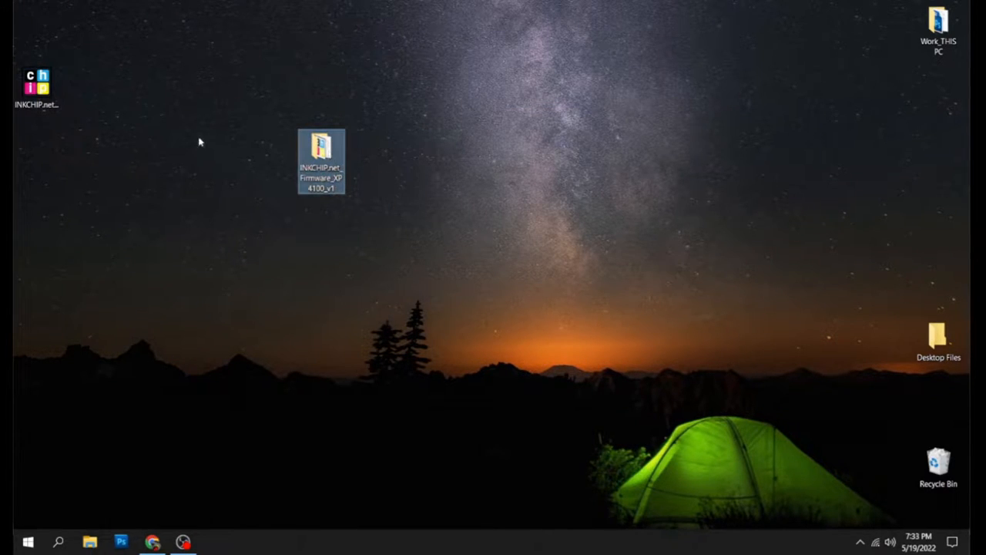
- Run INKCHIP.net_Firmware_XP4100 from inside the extracted firmware folder
double_click(321, 157)
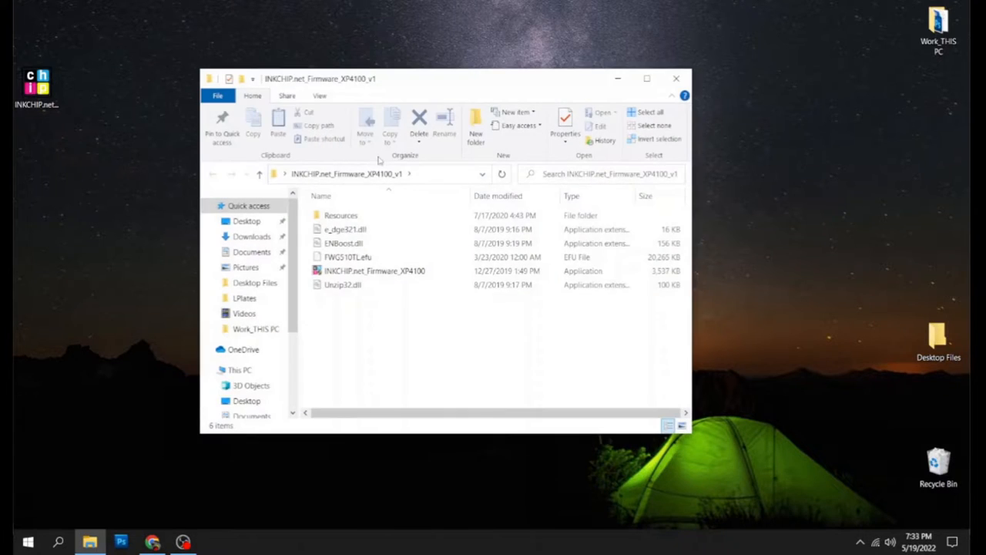
click(373, 271)
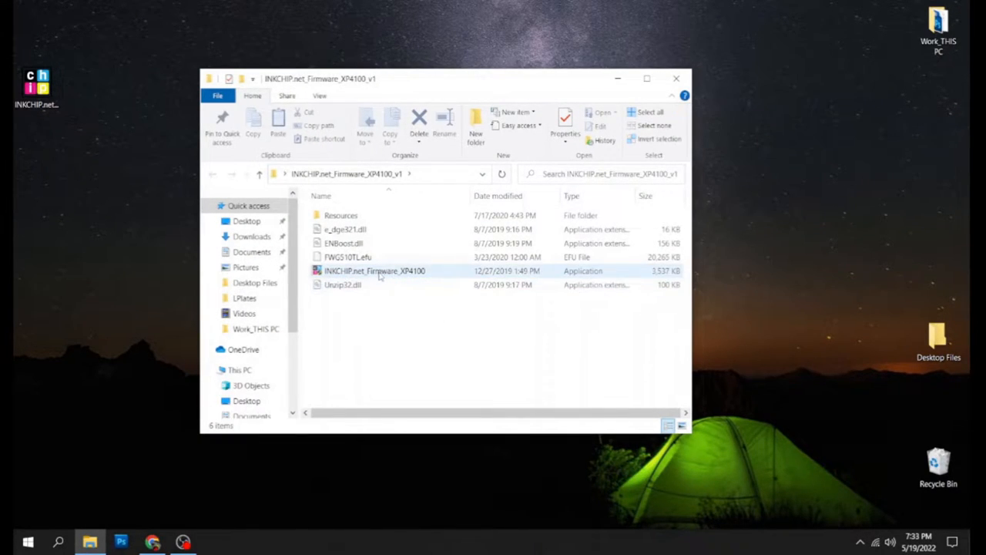
double_click(375, 272)
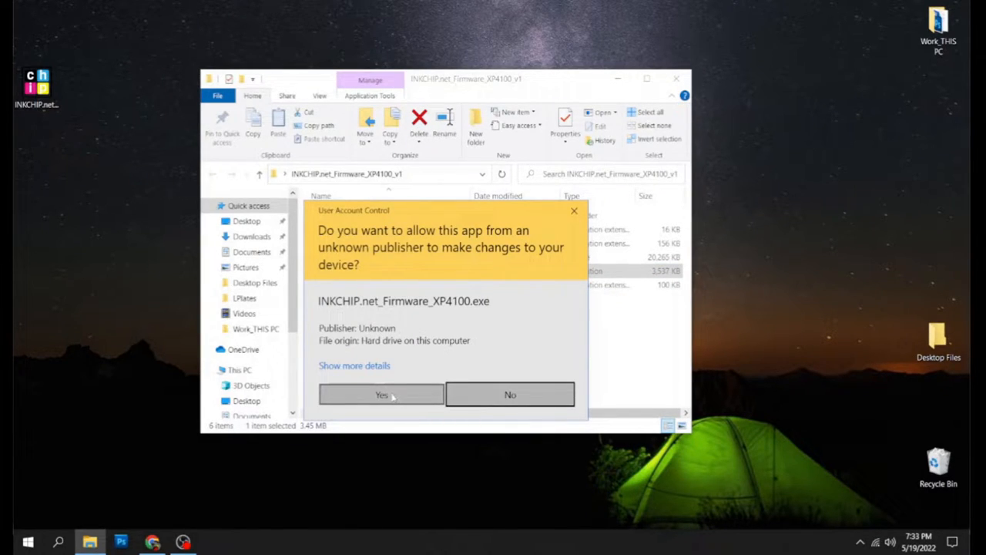
- Allow the updater through UAC, pass the license and precautions steps, and confirm updating the USB printer
click(381, 394)
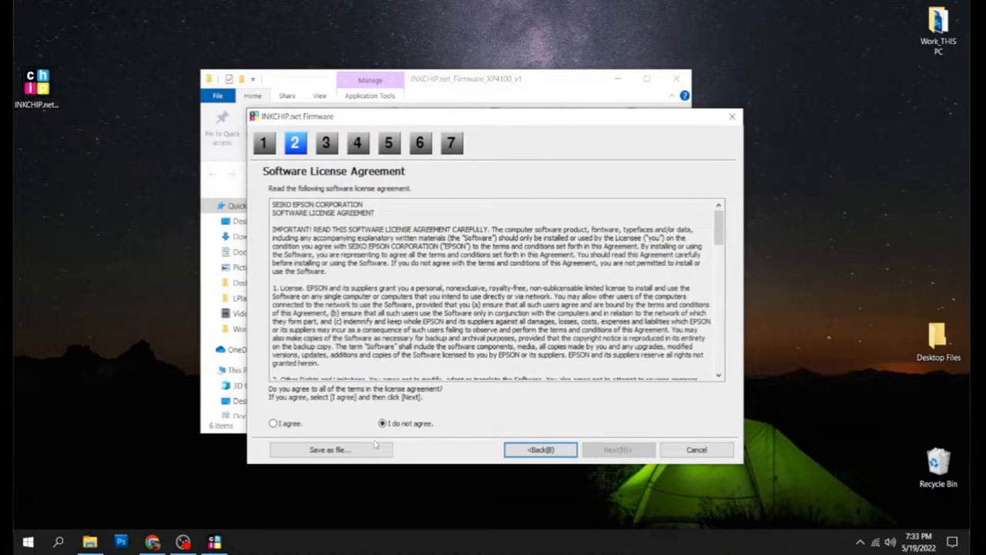
click(618, 450)
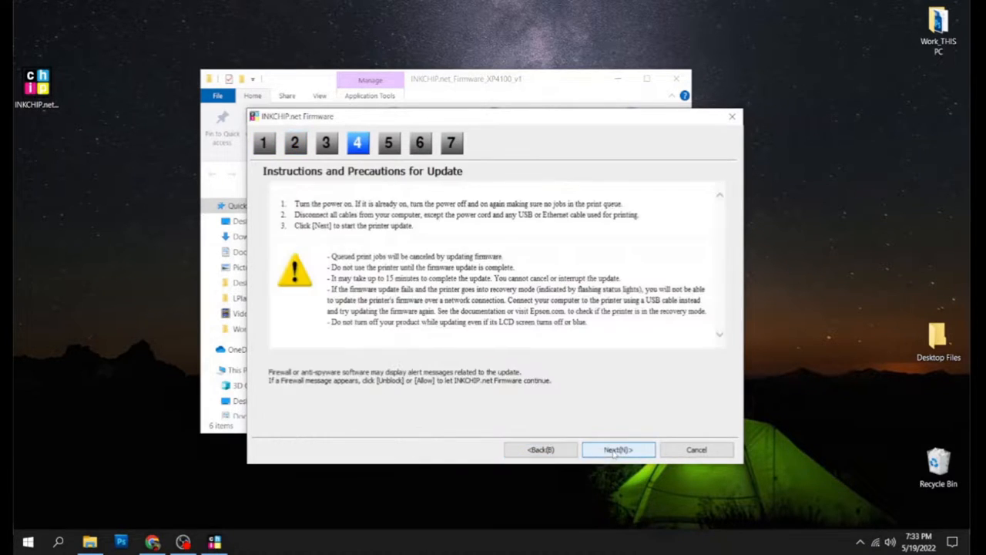
click(618, 450)
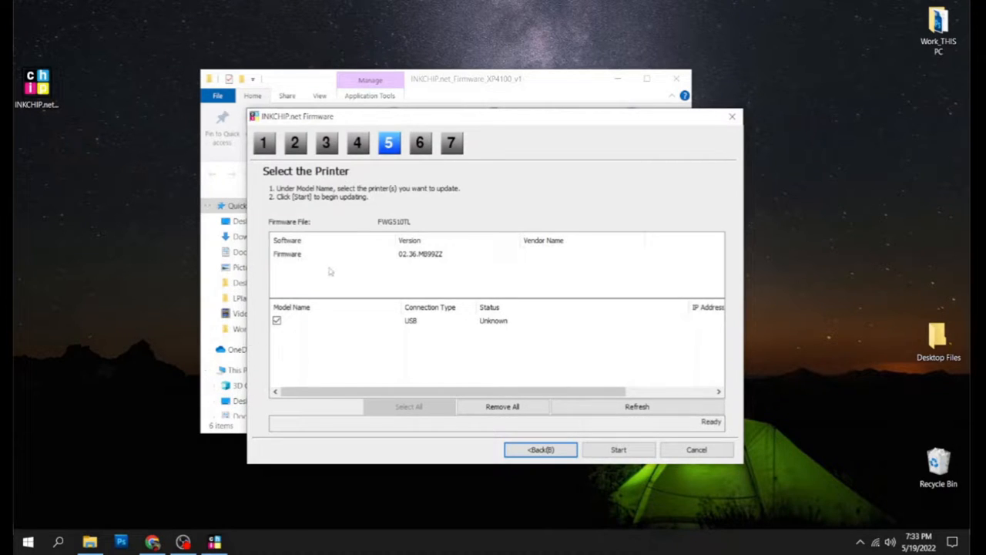
mouse_move(454, 327)
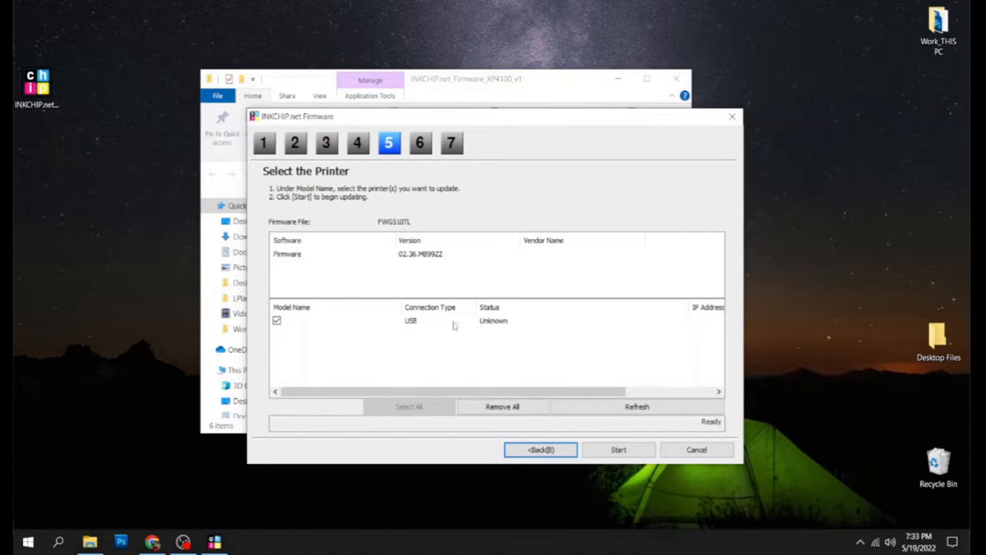
mouse_move(391, 270)
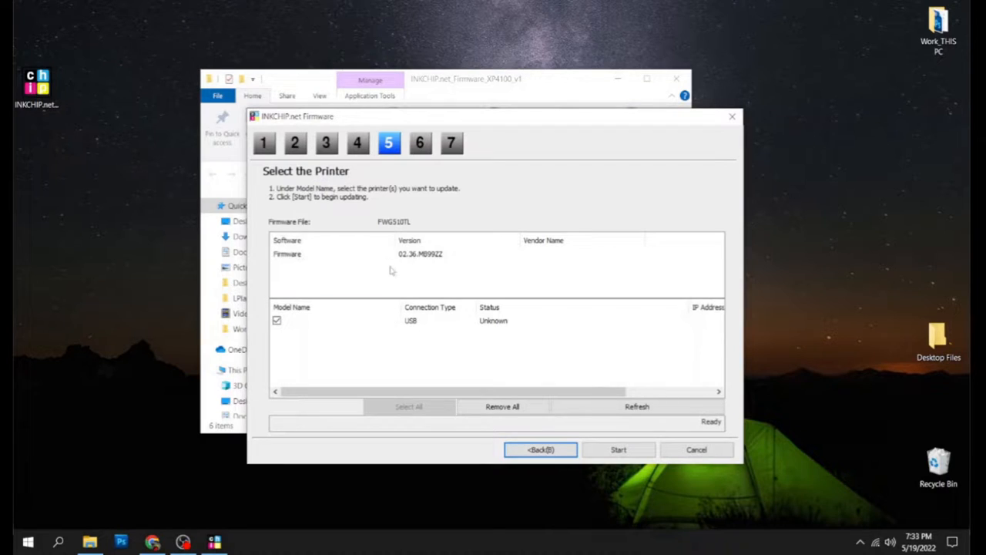
mouse_move(421, 275)
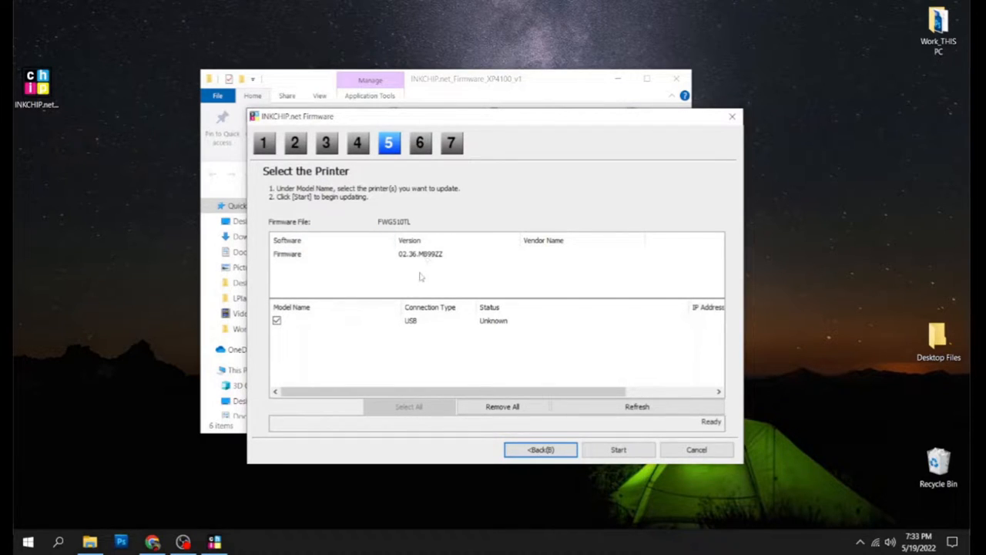
mouse_move(644, 468)
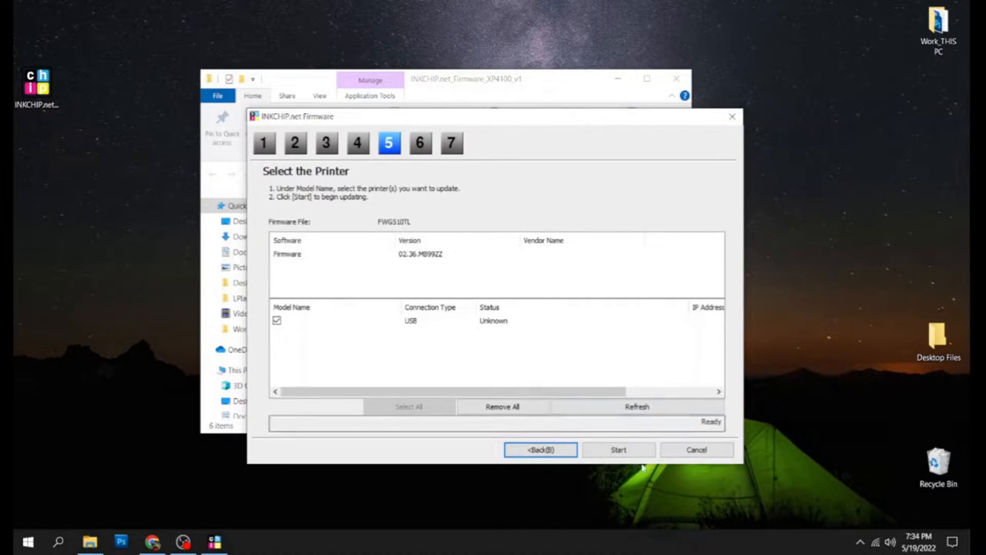
click(619, 450)
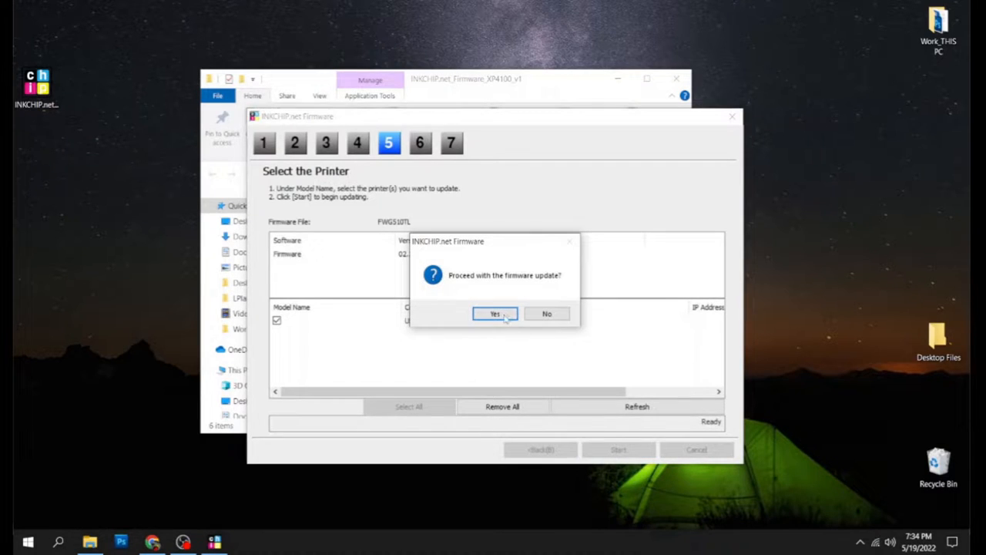
click(495, 315)
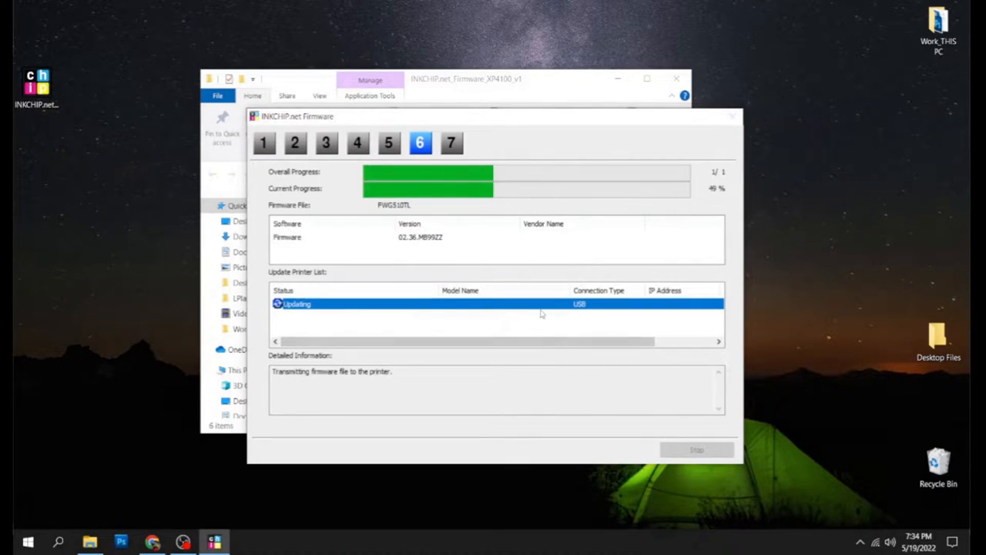